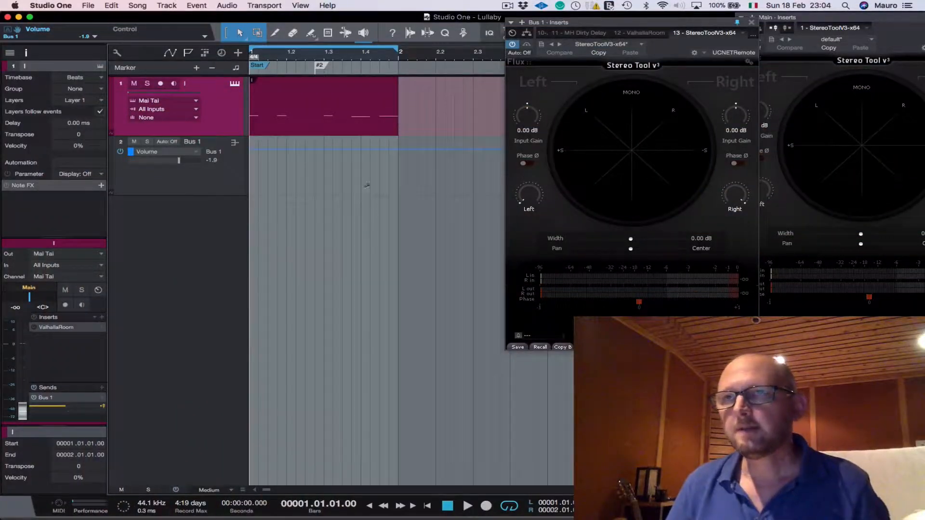
Step: Show the Console with the Mai Tai and Bus 1 channel strips, inserts and sends
click(468, 504)
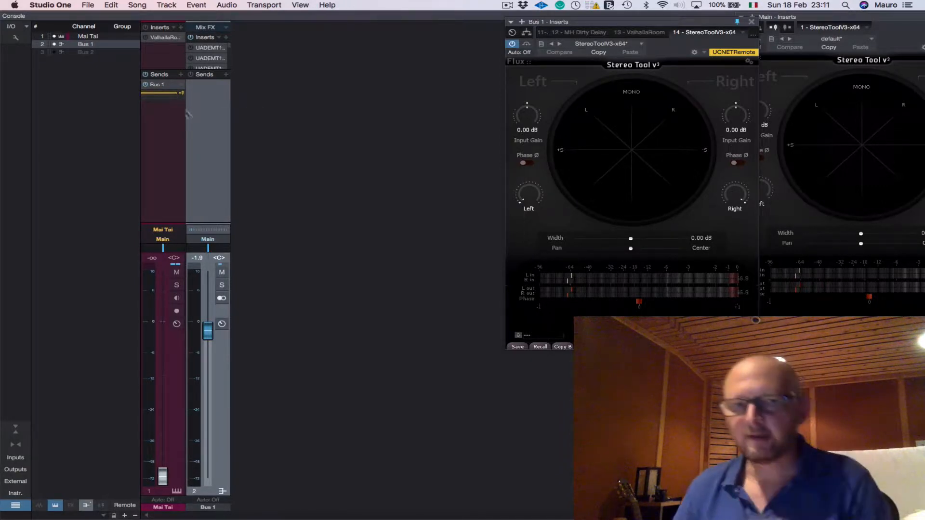
mouse_move(179, 101)
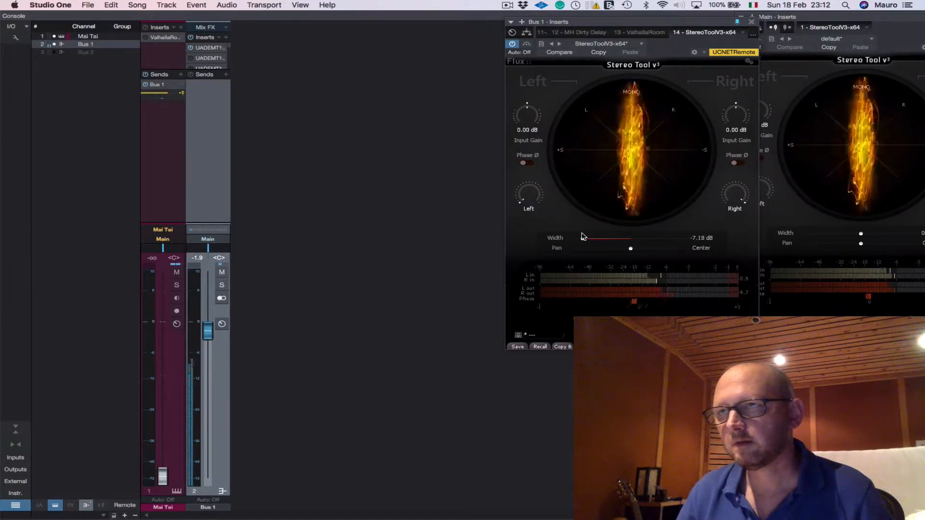
Step: Narrow Bus 1's Stereo Tool v3 width fully down to -12 dB
drag(606, 238, 572, 238)
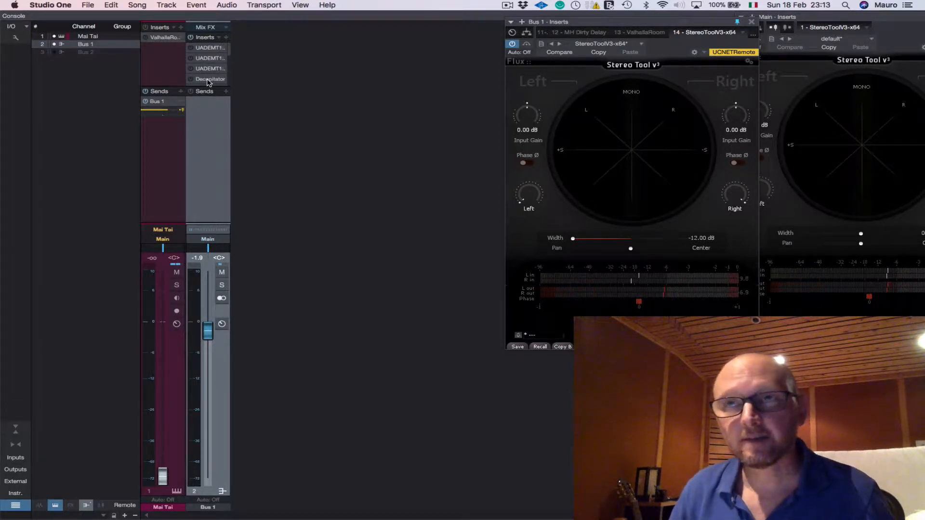
Step: Bring up the ValhallaRoom reverb editor from the Mai Tai channel's inserts
double_click(210, 79)
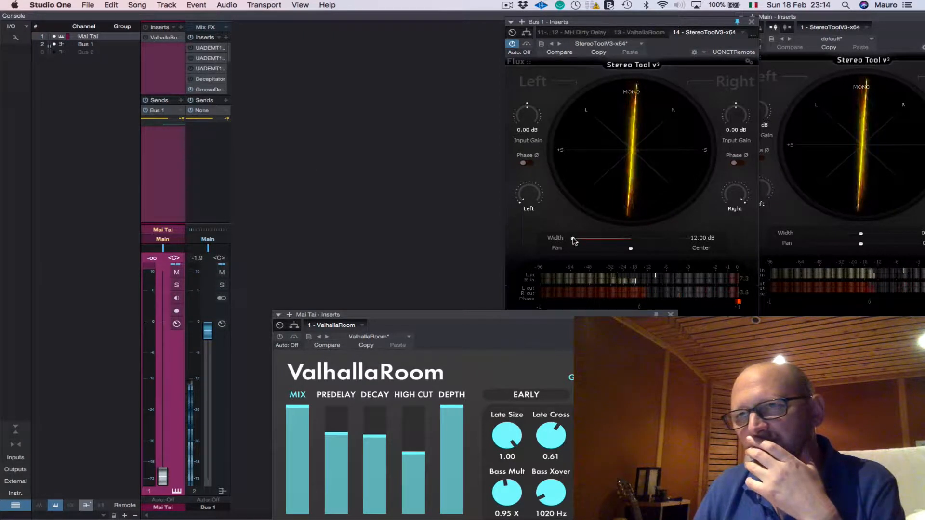
Step: Reset Bus 1's Stereo Tool v3 width back to 0.00 dB
drag(572, 239, 630, 239)
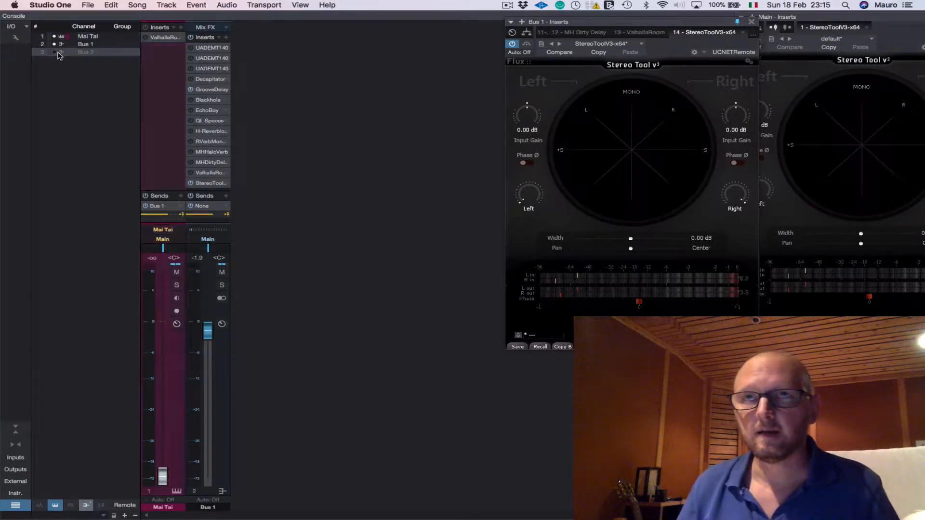
Step: Unhide the Bus 2 channel in the channel list
click(85, 53)
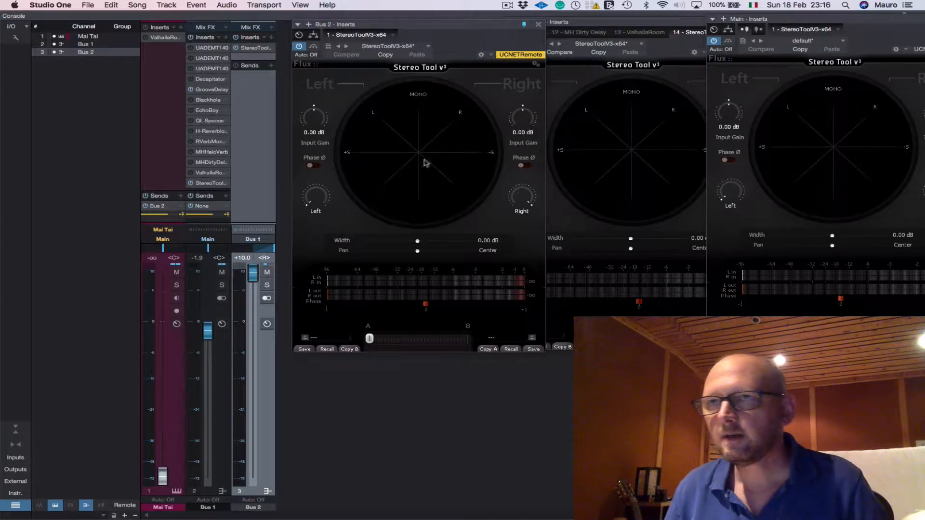
mouse_move(430, 156)
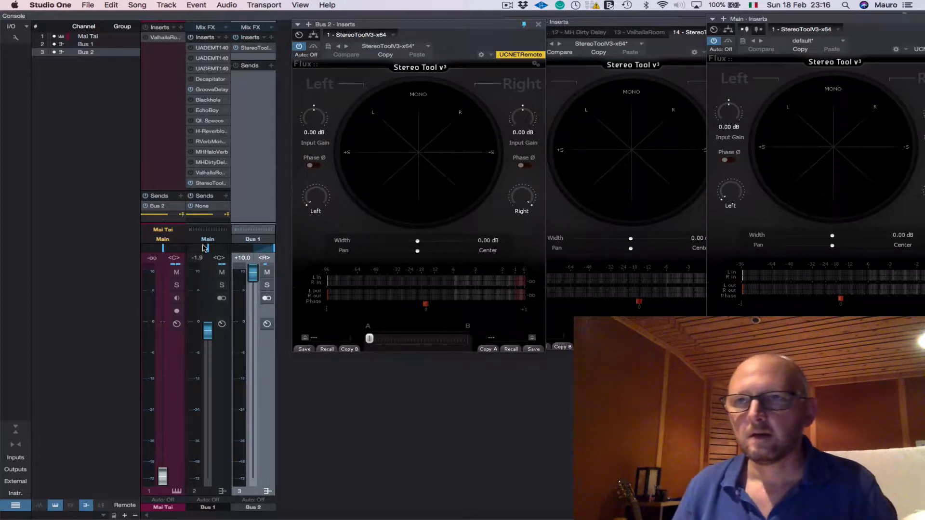
mouse_move(162, 223)
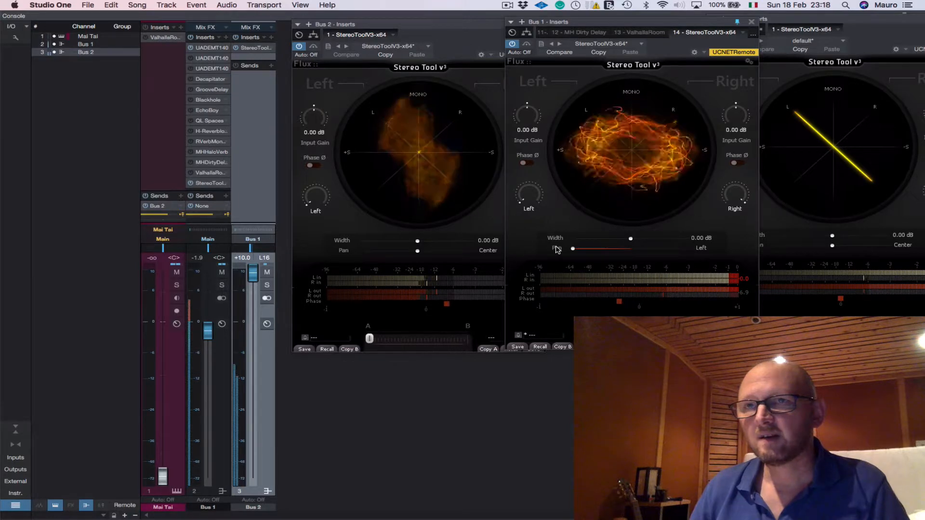
Step: Return Bus 2's fader to 0 dB and its Stereo Tool v3 width to 0.00 dB
drag(572, 247, 648, 248)
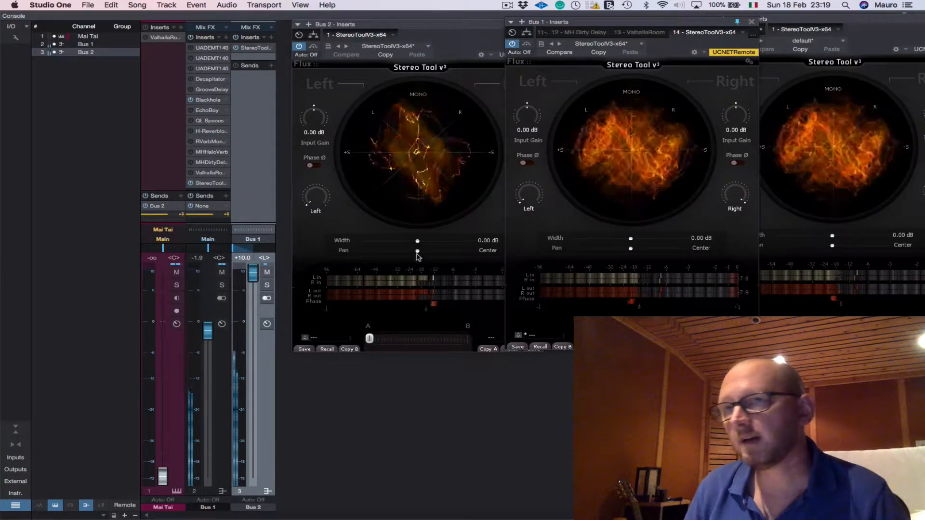
drag(417, 242, 362, 242)
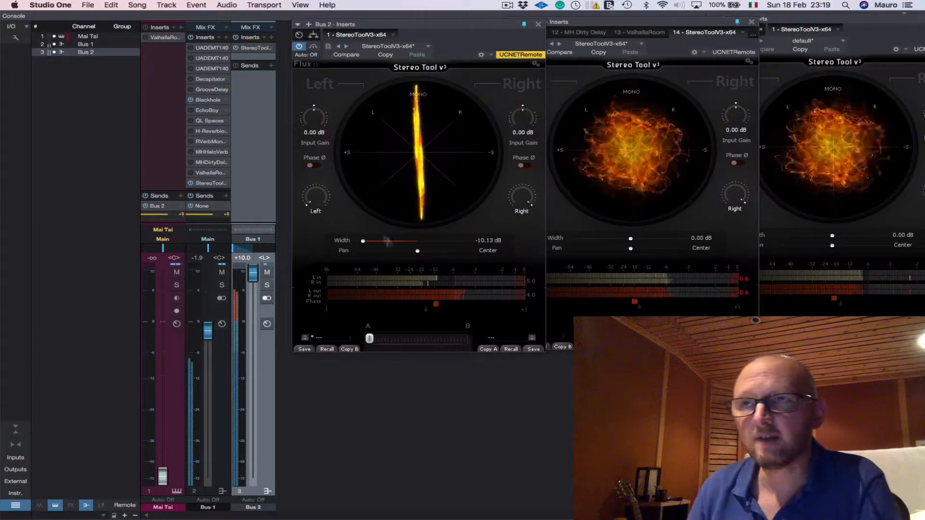
drag(363, 240, 417, 240)
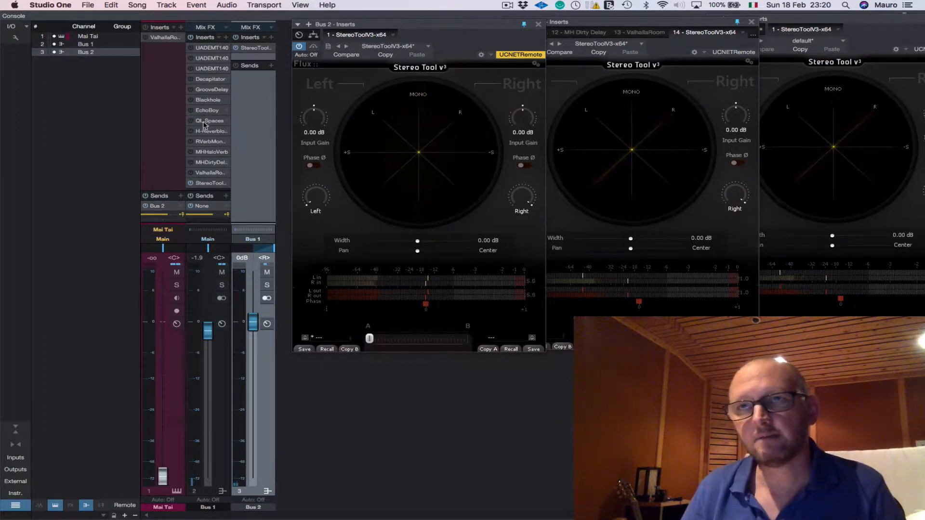
Step: Bring up Bus 1's H-Reverb long Stereo plug-in window during playback
click(207, 121)
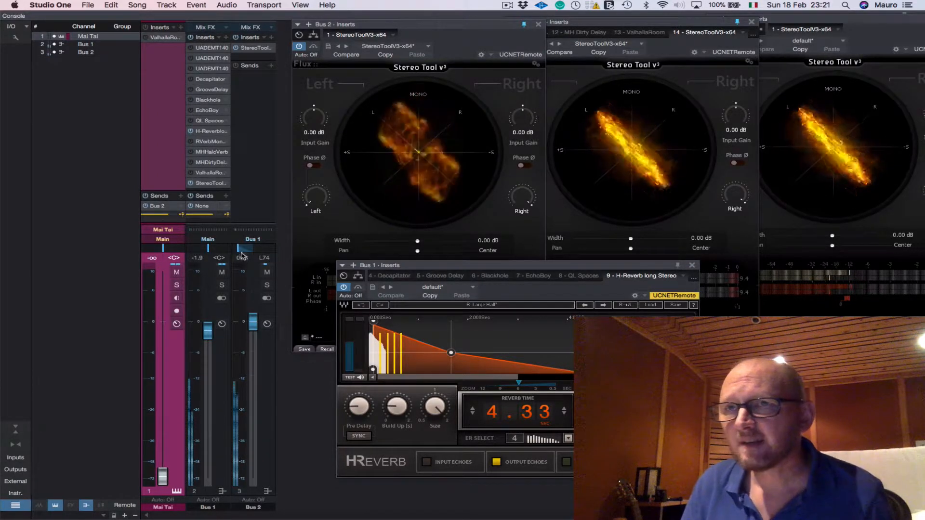
drag(248, 250, 242, 251)
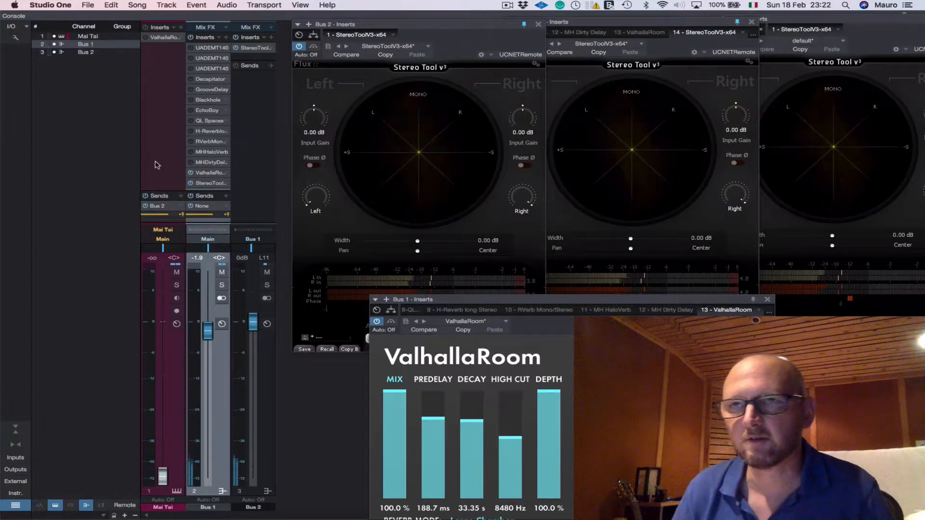
mouse_move(208, 172)
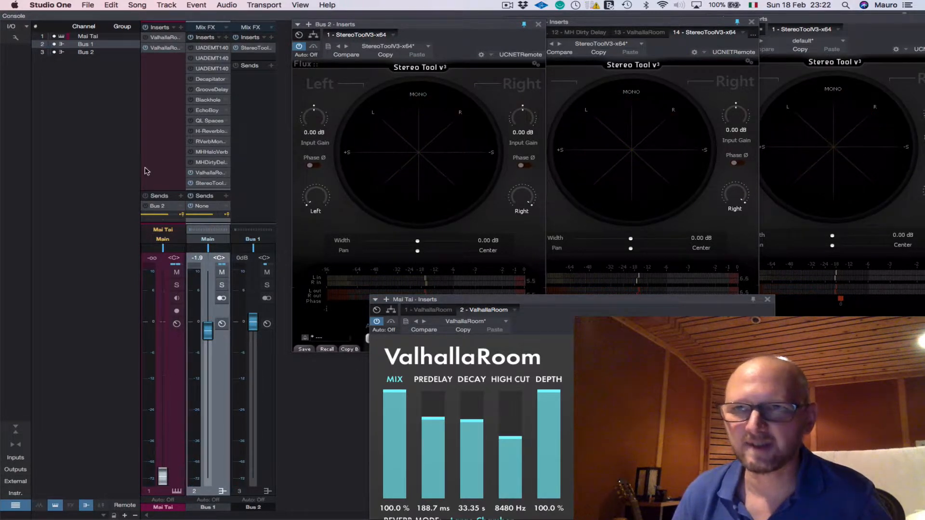
Step: Raise the Mai Tai fader to about +3 dB, ease to +0.9 dB, then pull it down to -∞
drag(162, 323, 162, 309)
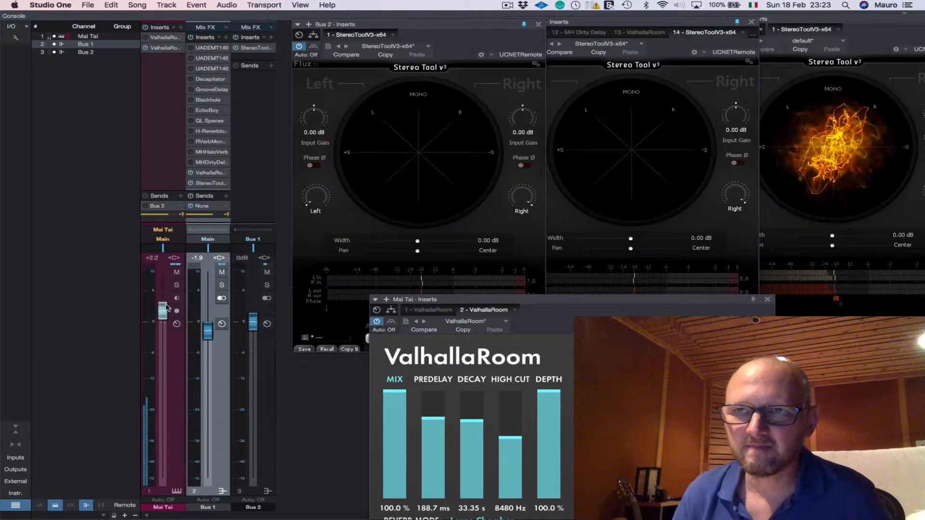
drag(162, 309, 161, 312)
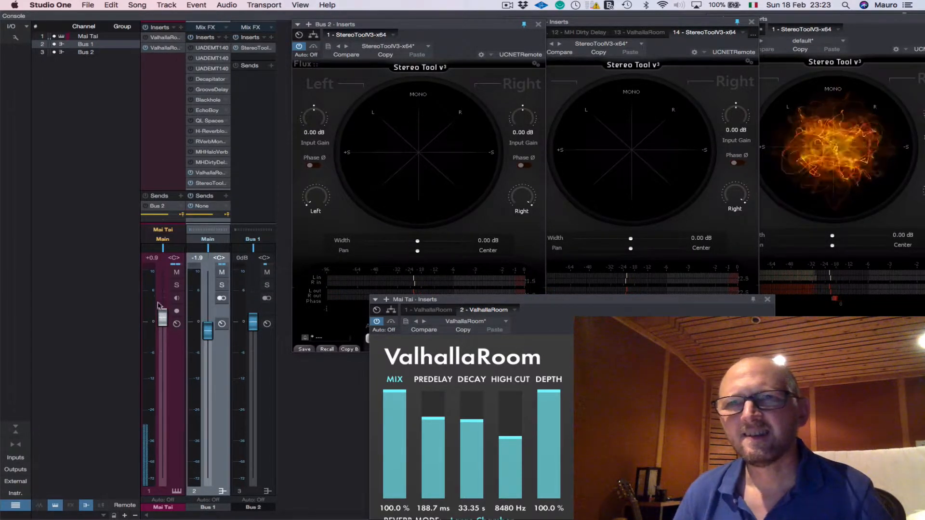
drag(161, 319, 161, 478)
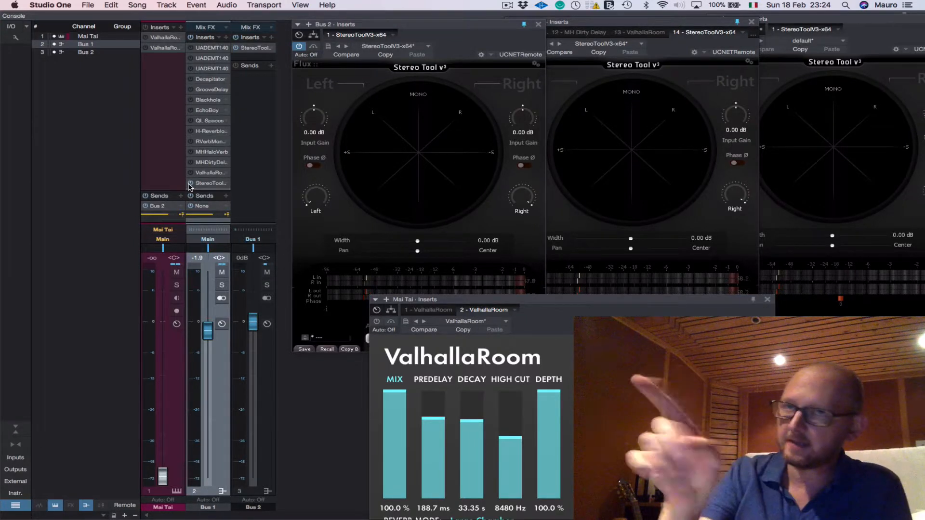
mouse_move(177, 185)
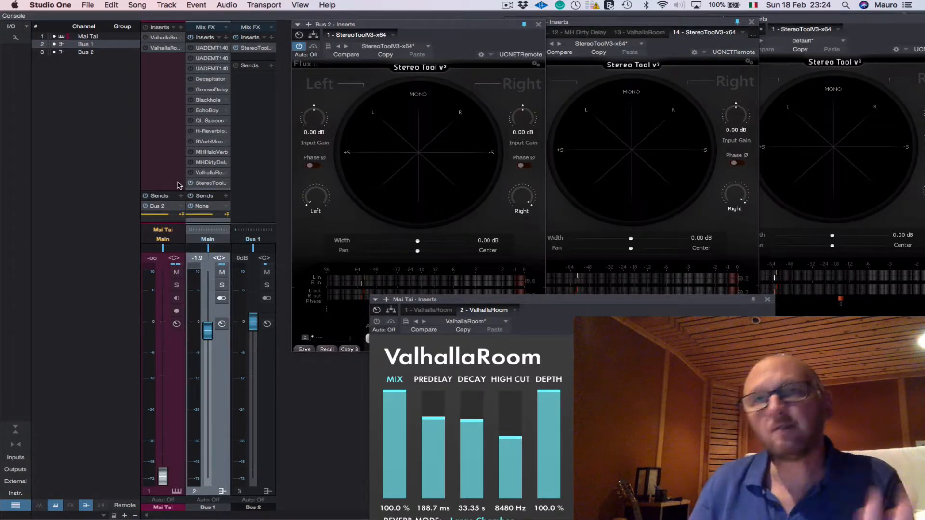